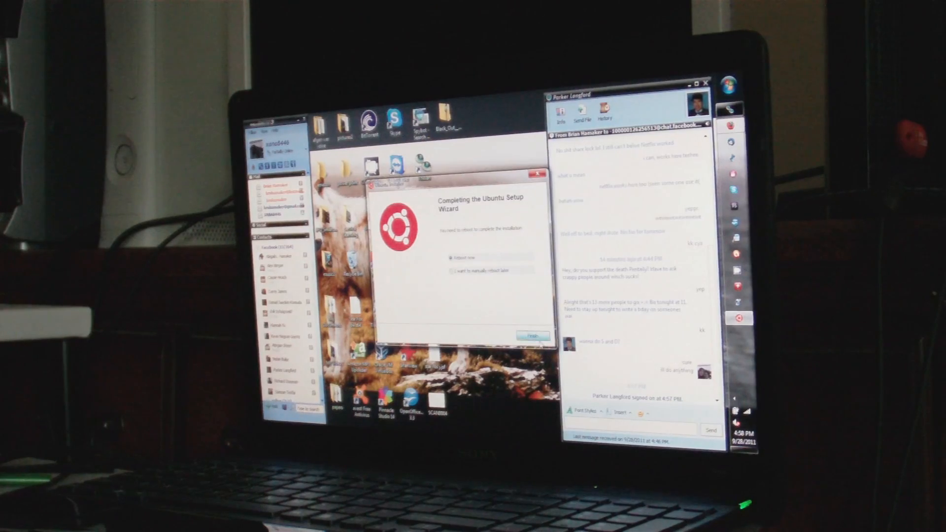
Finish the Ubuntu Setup Wizard with 'Reboot now' selected so the computer restarts.
click(530, 335)
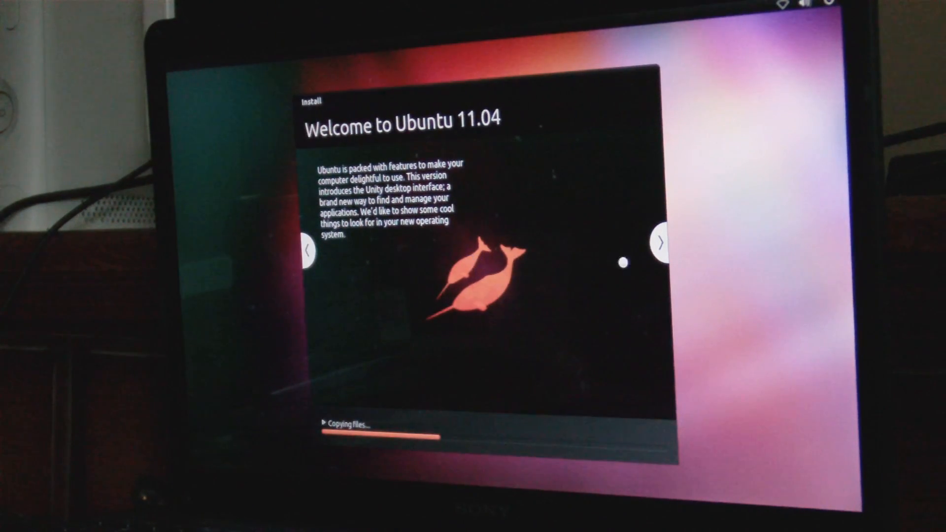
Advance the Welcome to Ubuntu 11.04 slideshow while the installer copies files.
click(657, 243)
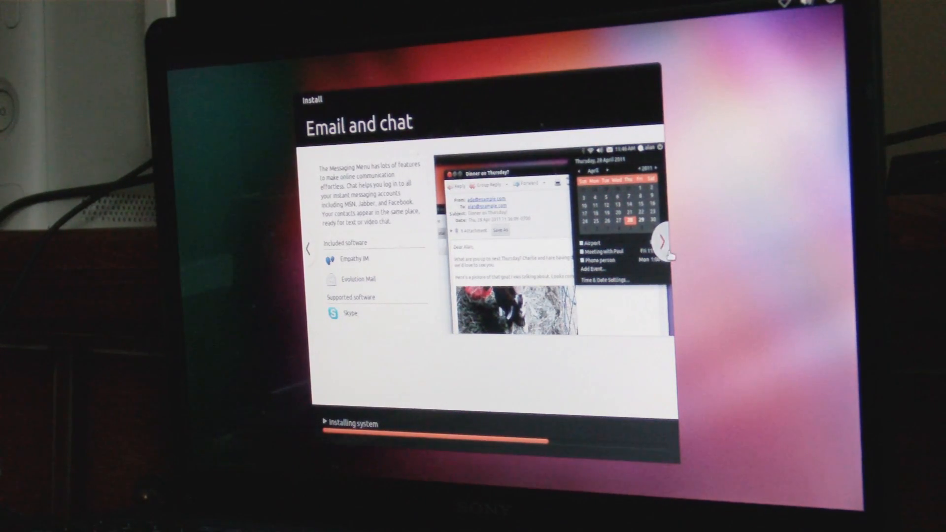
Page through the installer slideshow while the 'Installing system' progress bar completes.
click(662, 242)
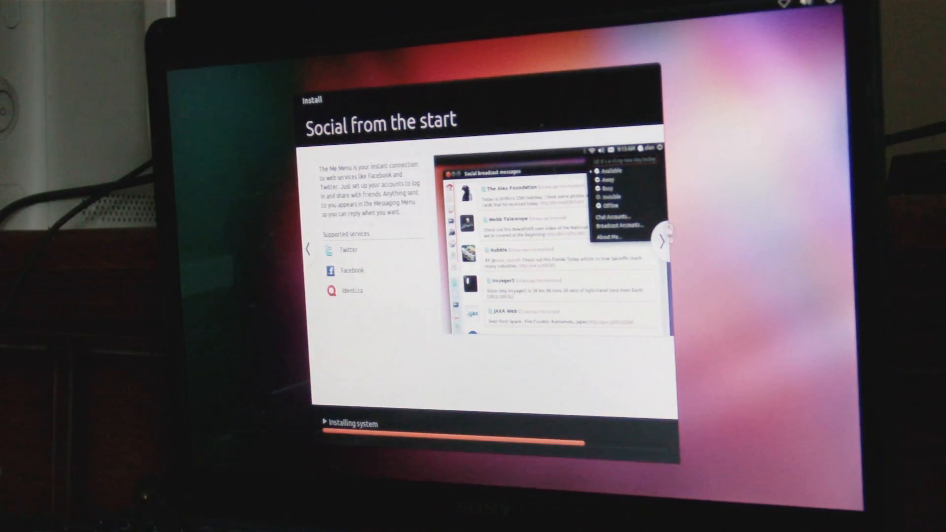
click(662, 242)
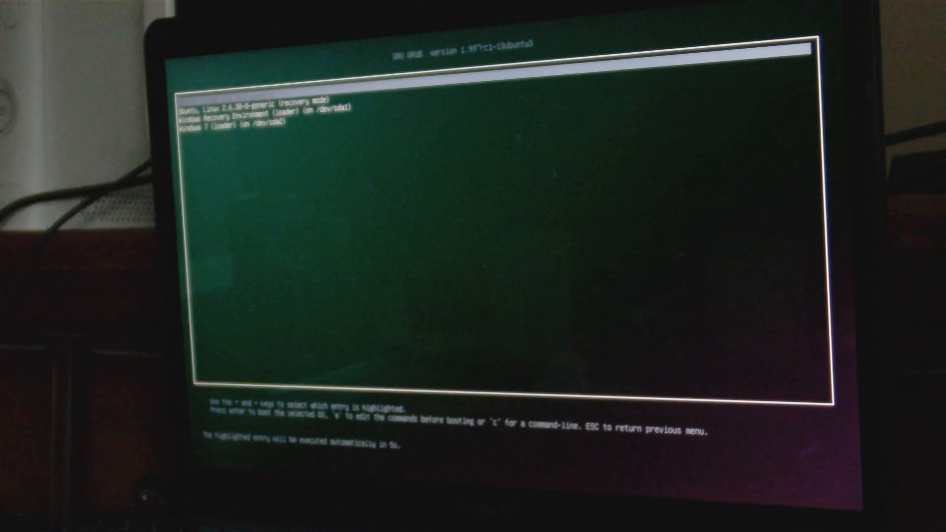
Boot the Ubuntu entry at the top of the GRUB menu.
key(Return)
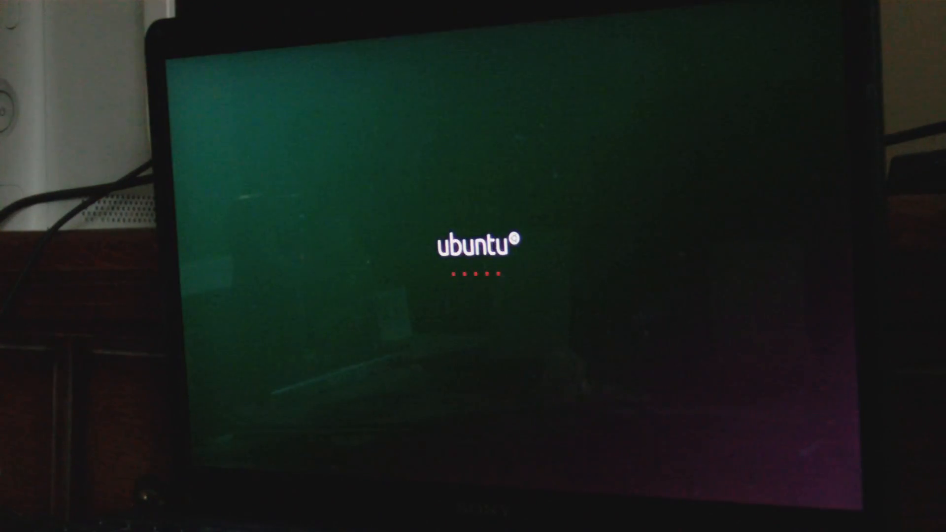